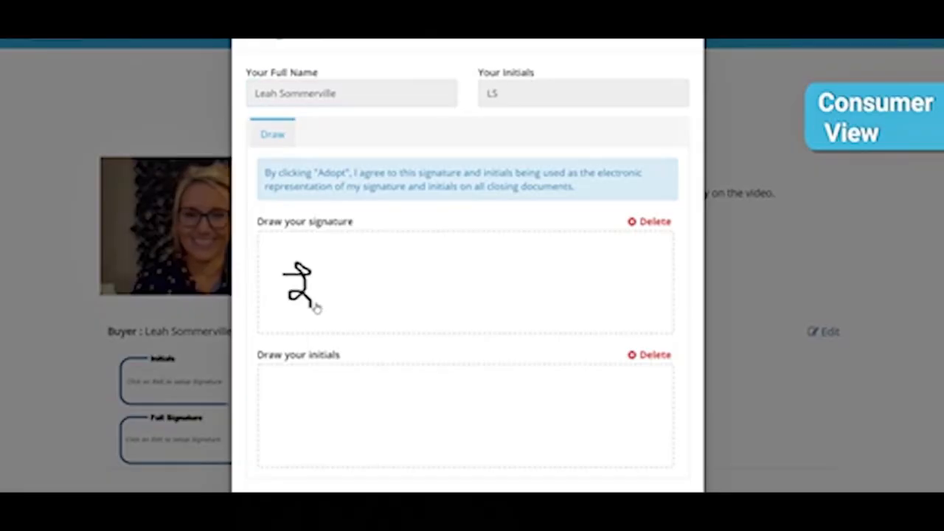
Step: Hand-draw the buyer's signature 'Leah' in the signature box, leaving initials blank
{"action": "left_click_drag", "start_coordinate": [310, 287], "coordinate": [369, 295]}
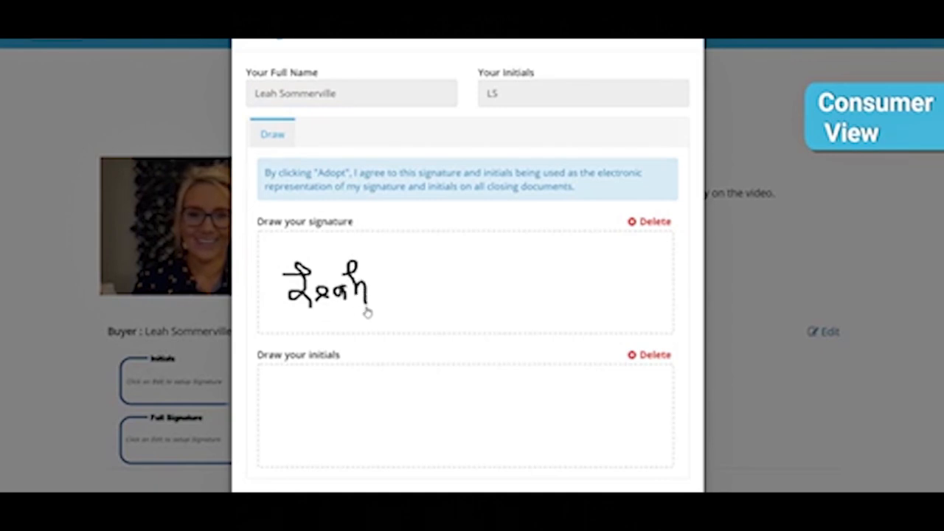